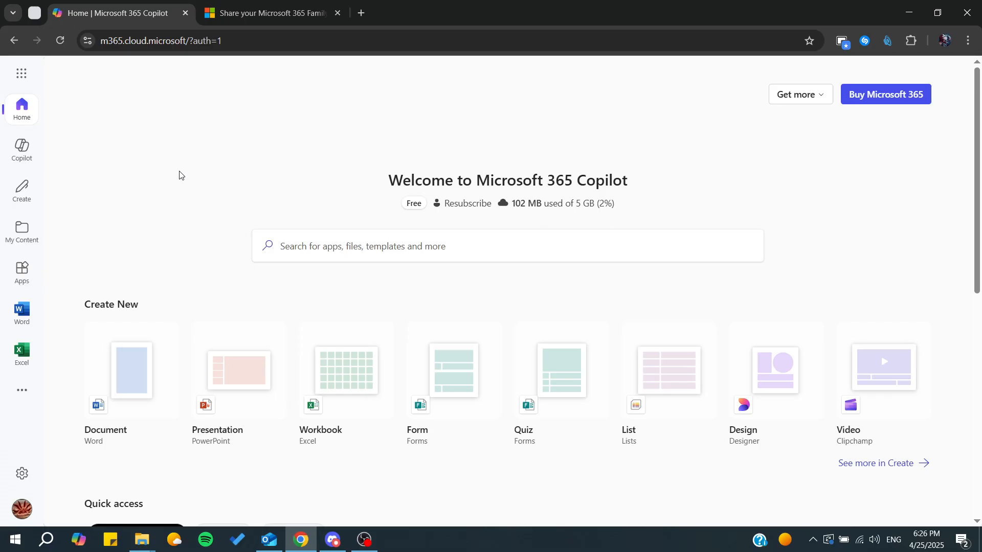
Step: In the family-sharing support article, expand Step 1 on inviting someone to your family
click(274, 13)
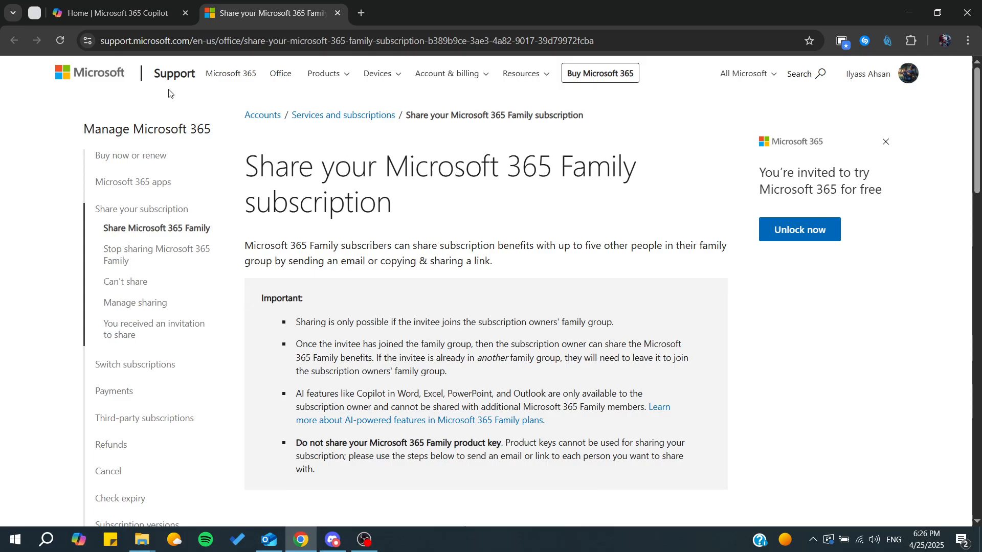
mouse_move(267, 234)
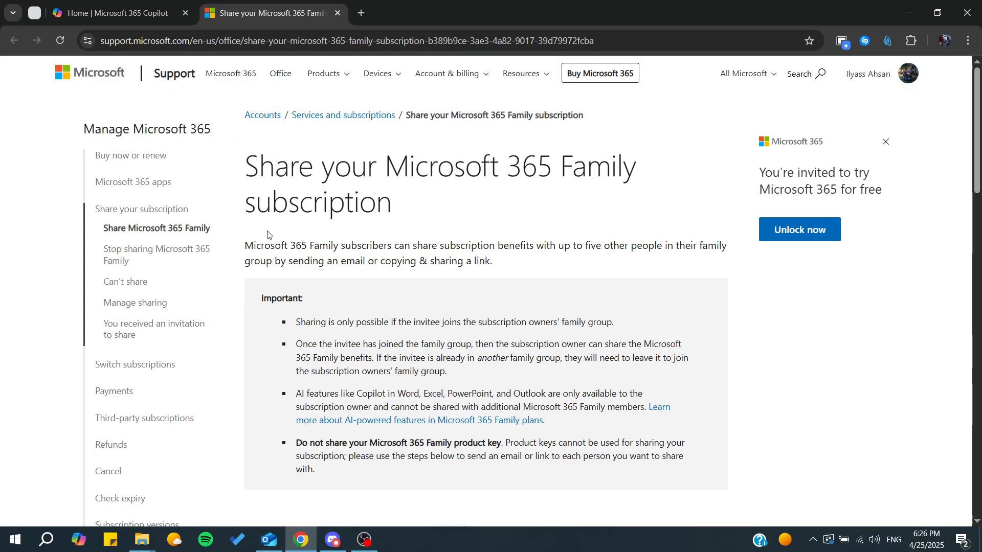
scroll(down, 3)
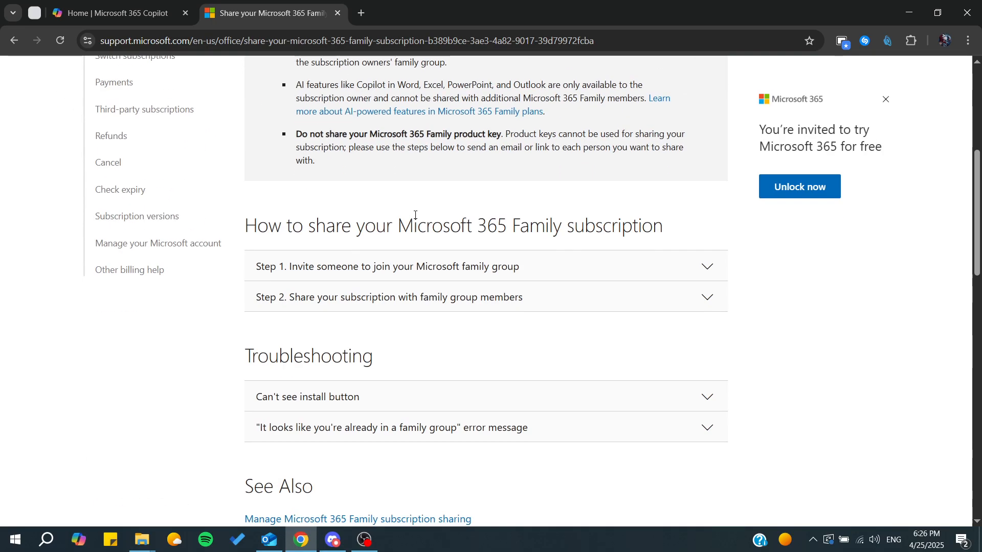
mouse_move(295, 289)
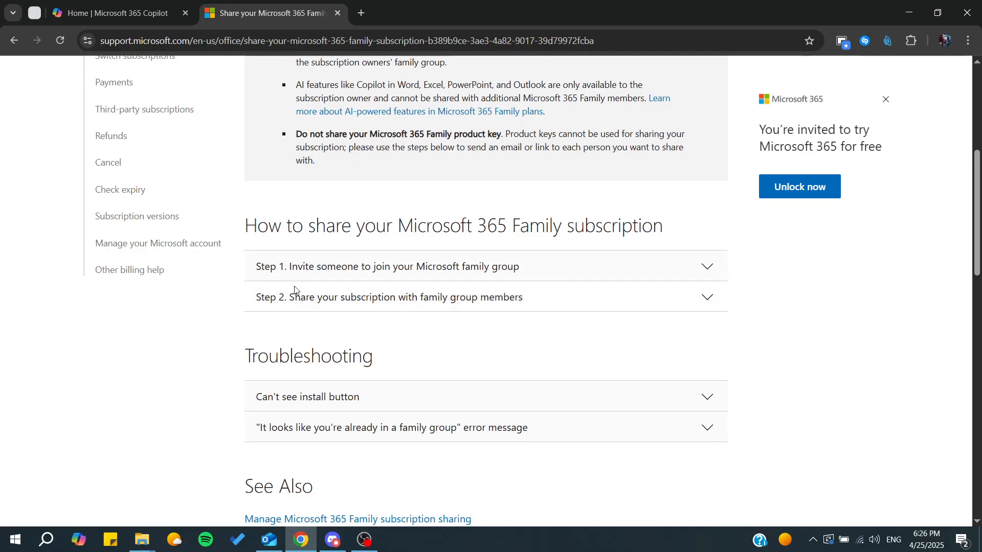
drag(324, 226, 518, 225)
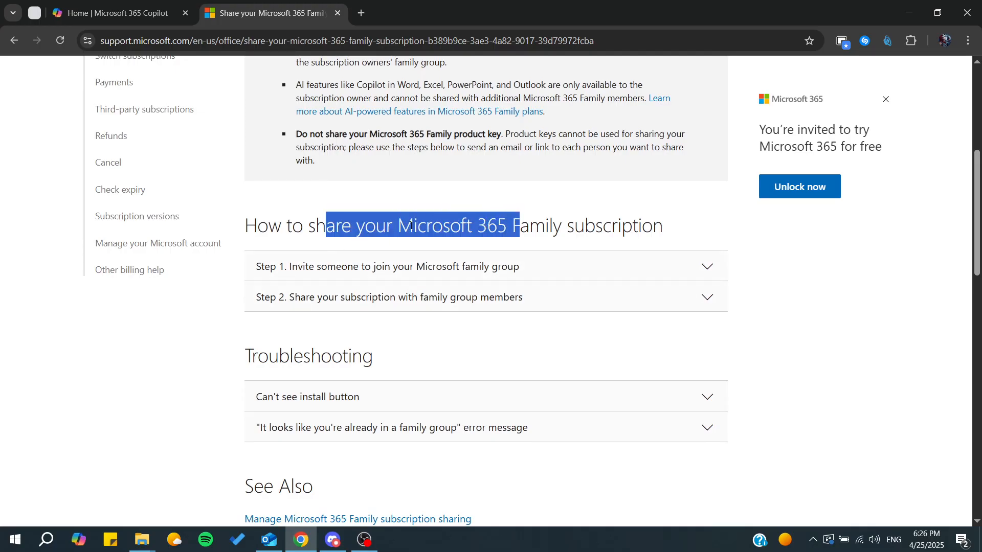
click(387, 266)
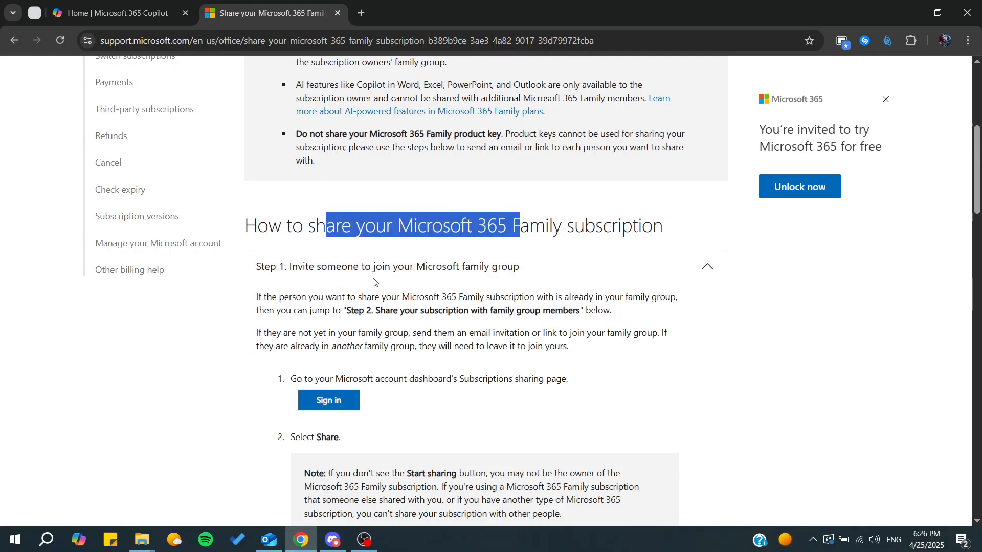
Step: Read through the Step 1 invitation instructions and bring up the Microsoft account dashboard
scroll(down, 3)
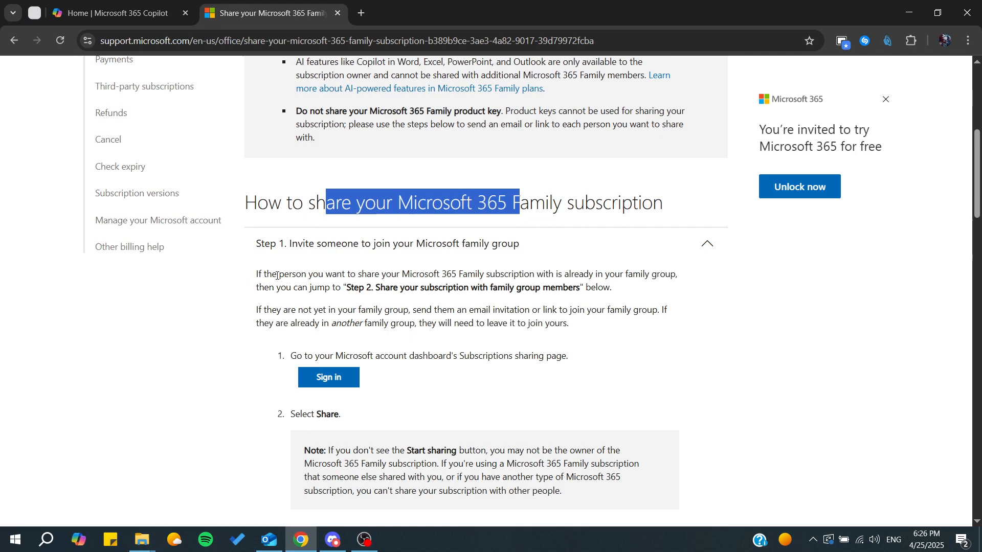
scroll(down, 3)
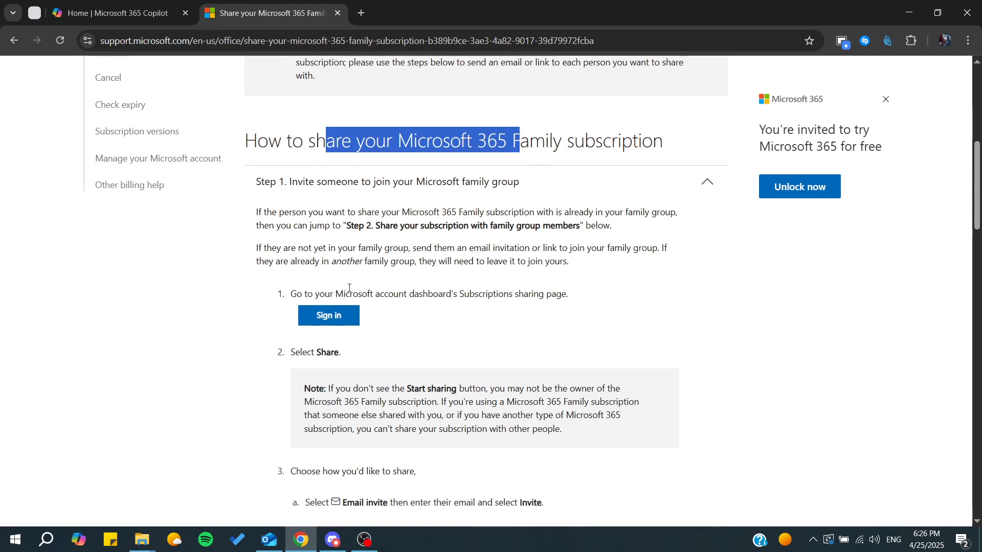
scroll(down, 3)
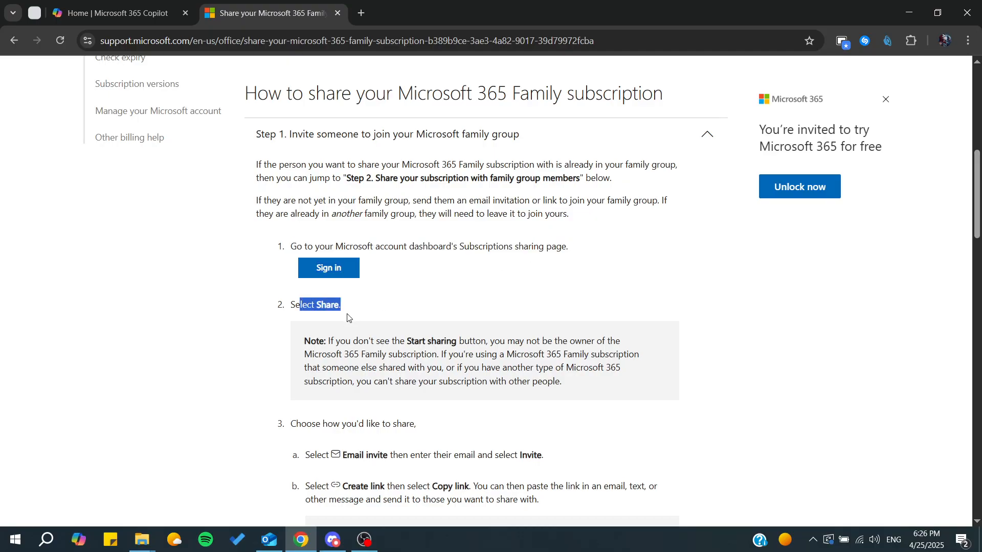
click(117, 14)
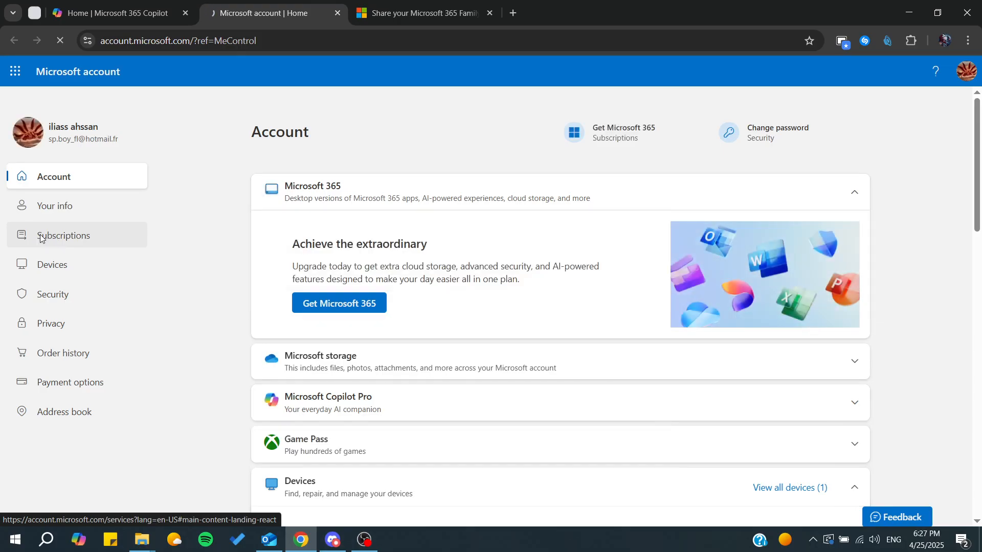
Step: Check the expired Office 365 Famille details under Canceled subscriptions, then go back to the article
click(64, 235)
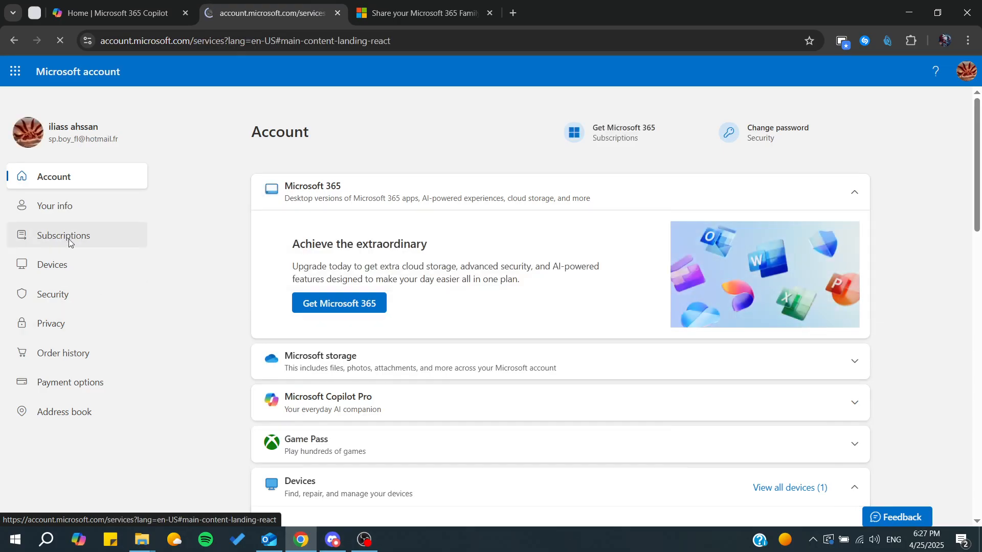
click(63, 235)
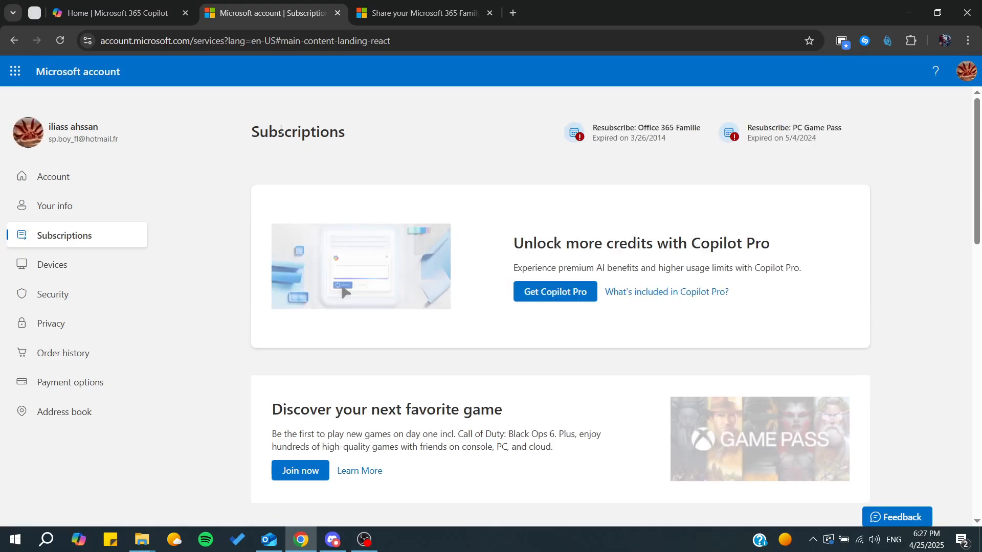
scroll(down, 3)
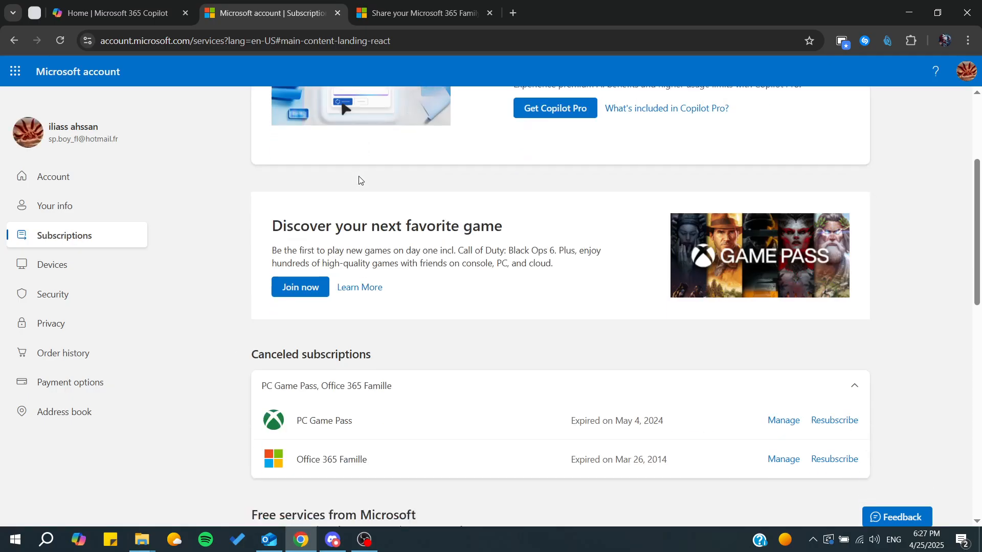
scroll(down, 3)
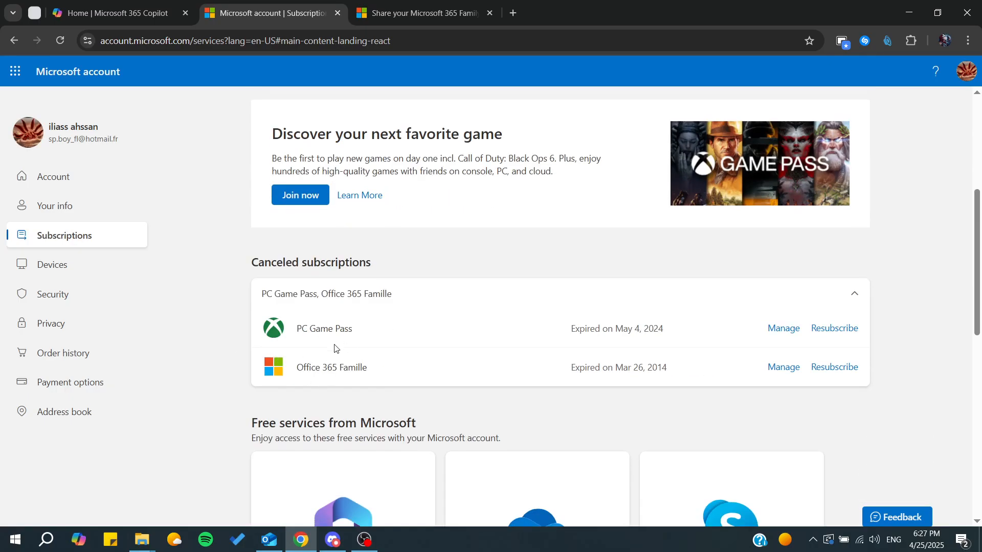
mouse_move(465, 379)
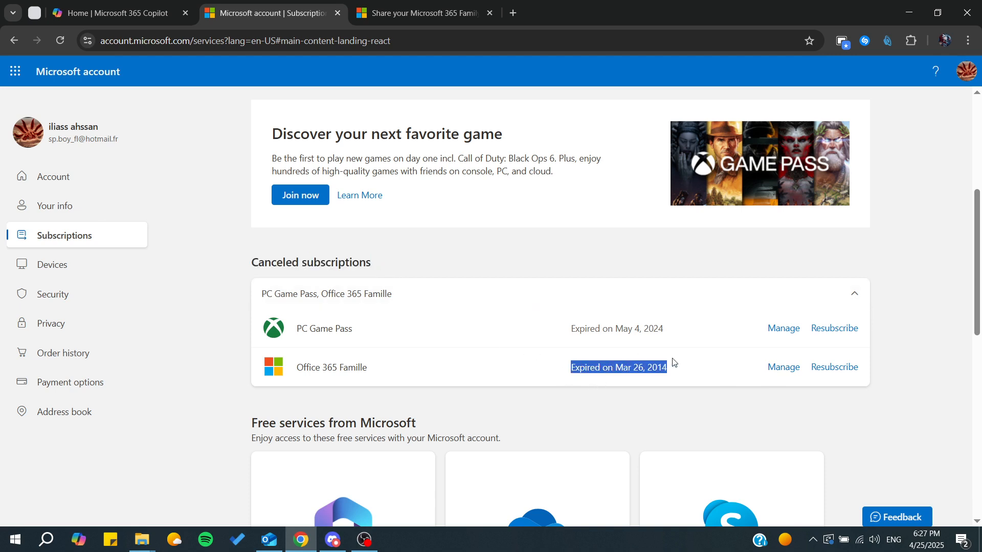
click(784, 367)
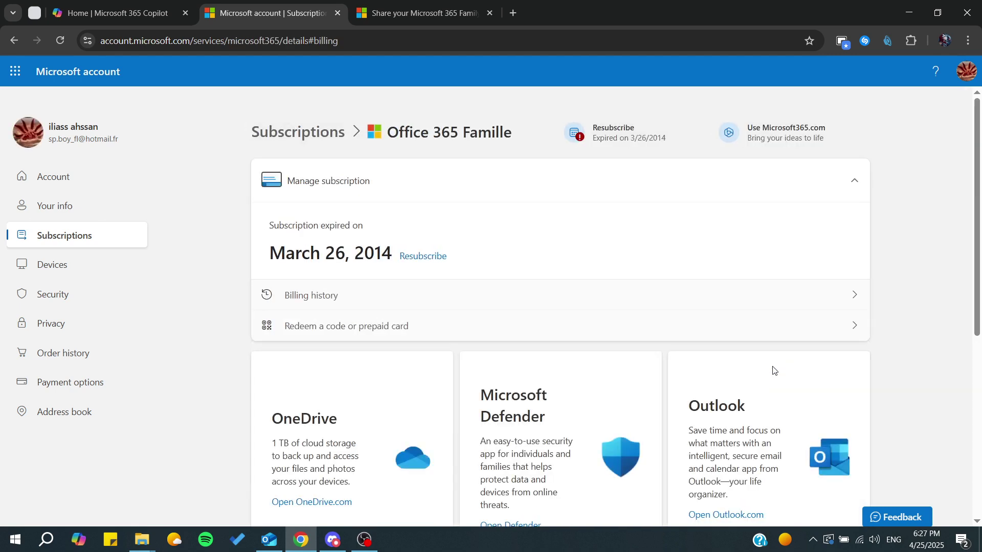
mouse_move(381, 199)
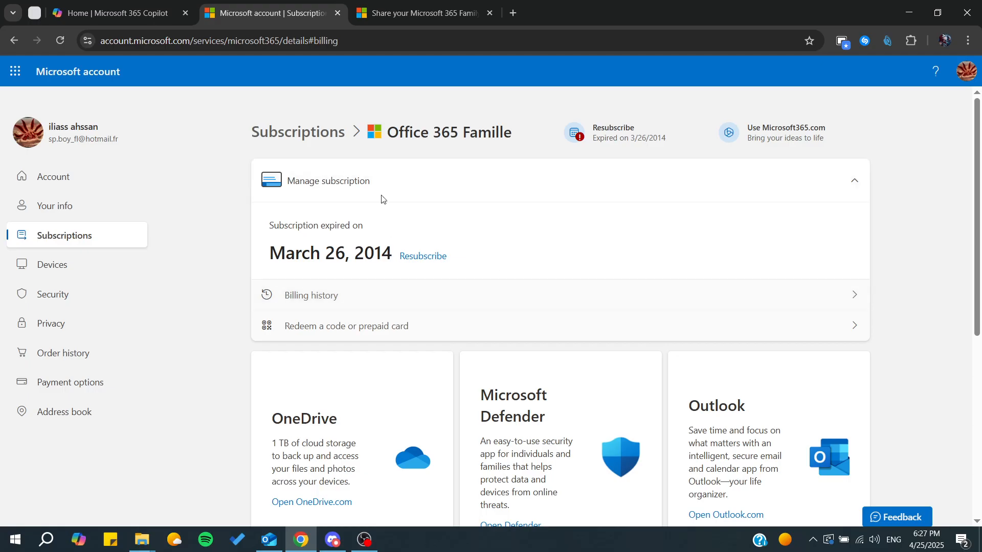
click(429, 13)
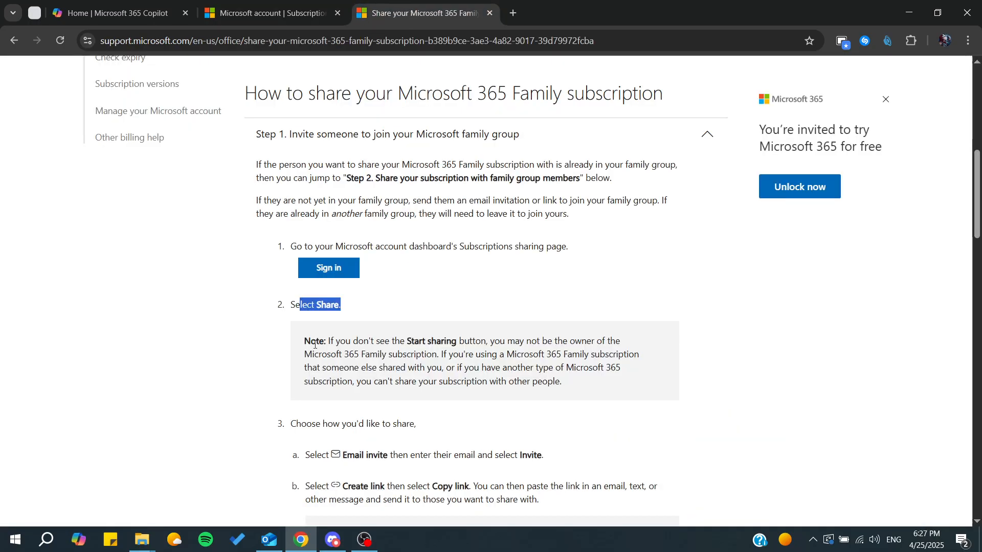
Step: Review the email-invite, link-sharing and Step 2 choose-family-members instructions, then revisit Office 365 Famille
scroll(down, 3)
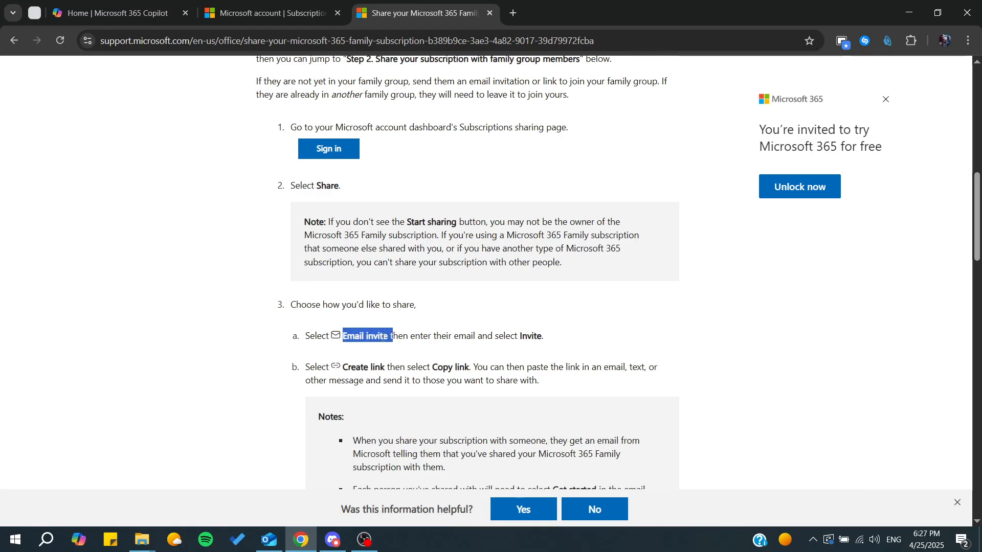
mouse_move(357, 341)
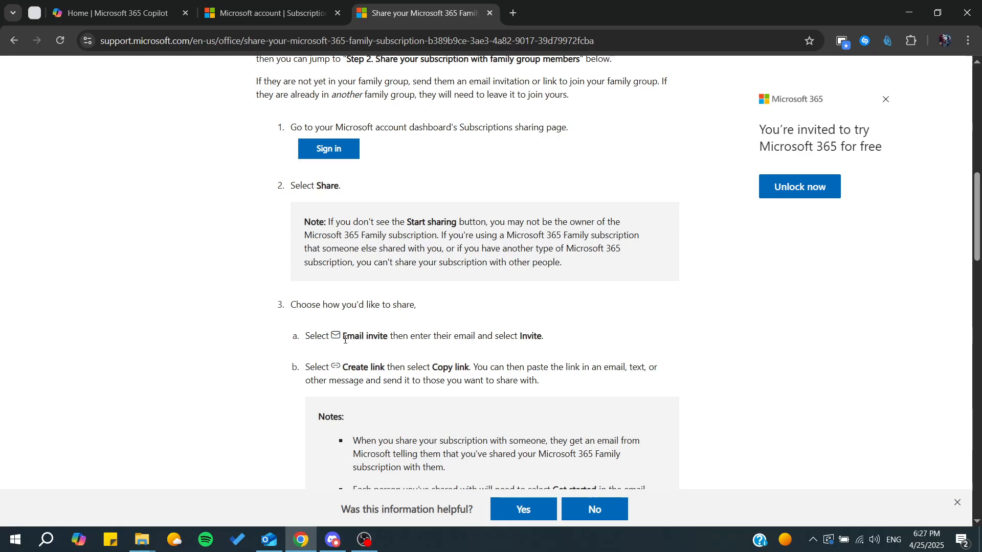
mouse_move(354, 335)
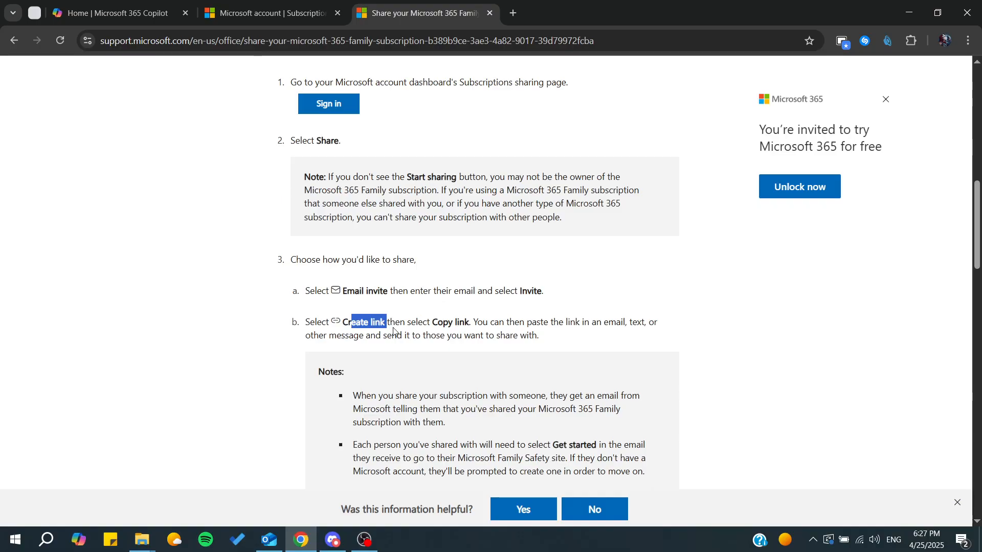
scroll(down, 3)
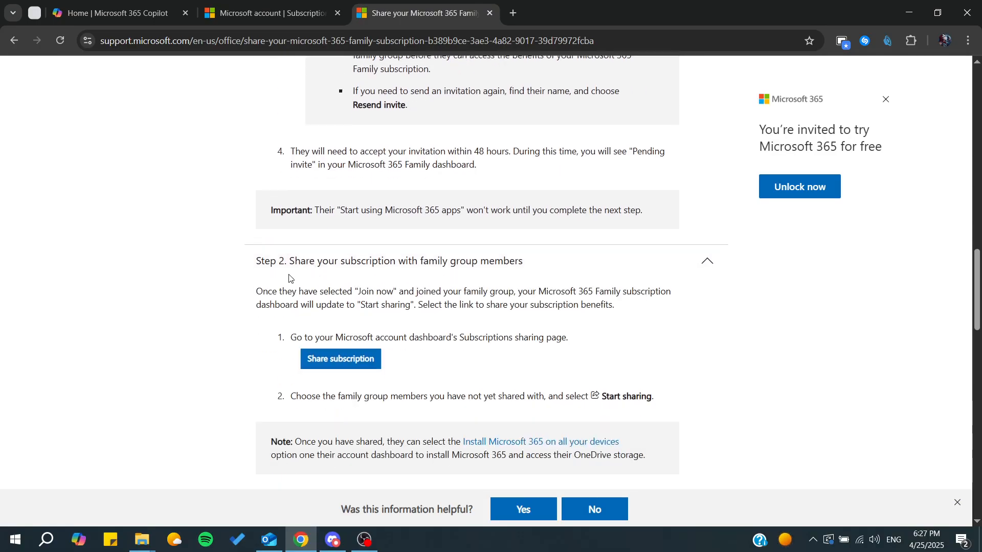
scroll(down, 3)
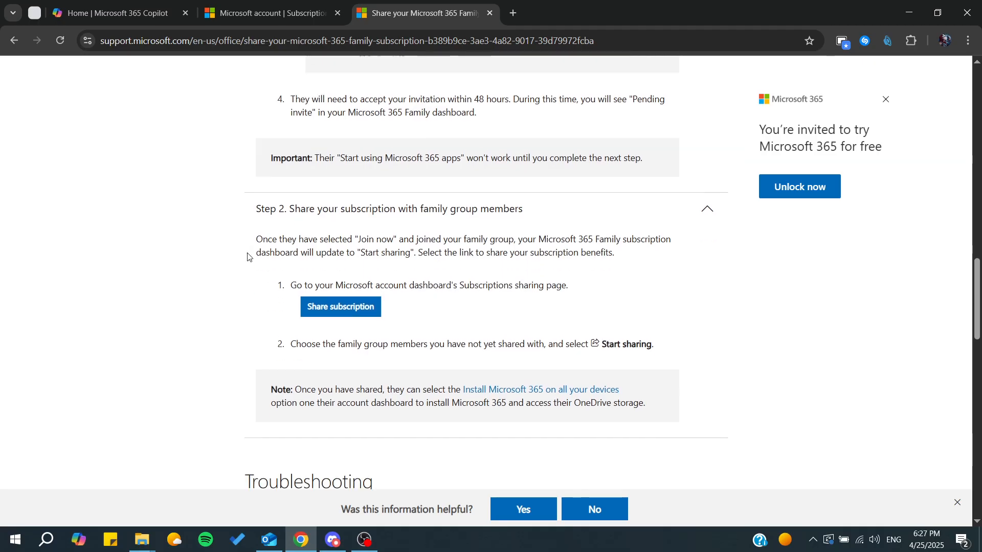
mouse_move(287, 285)
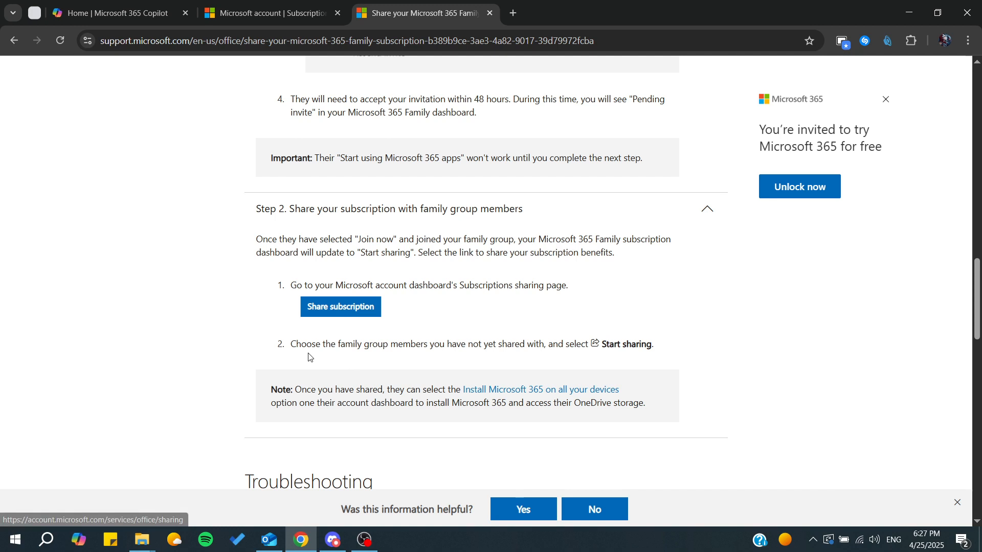
drag(296, 344, 487, 343)
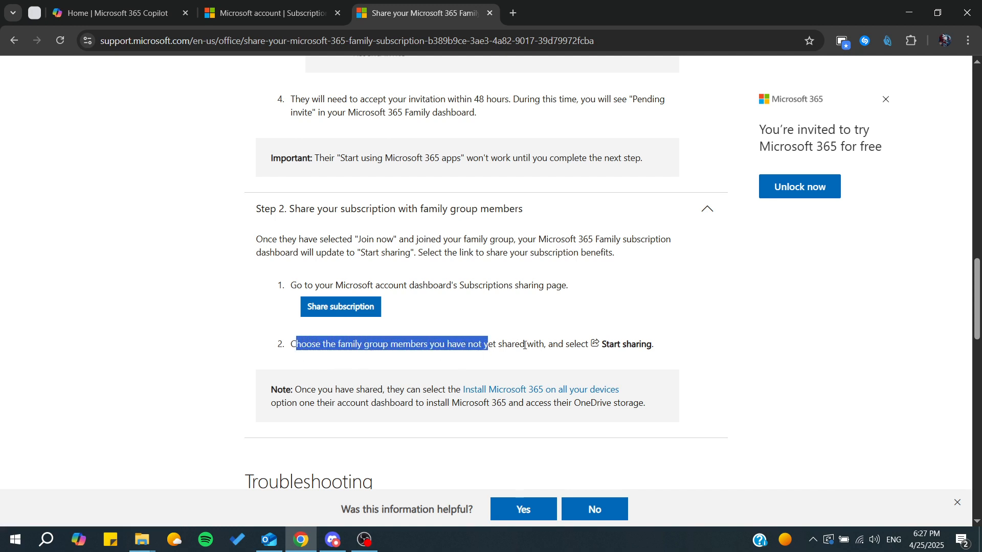
mouse_move(622, 357)
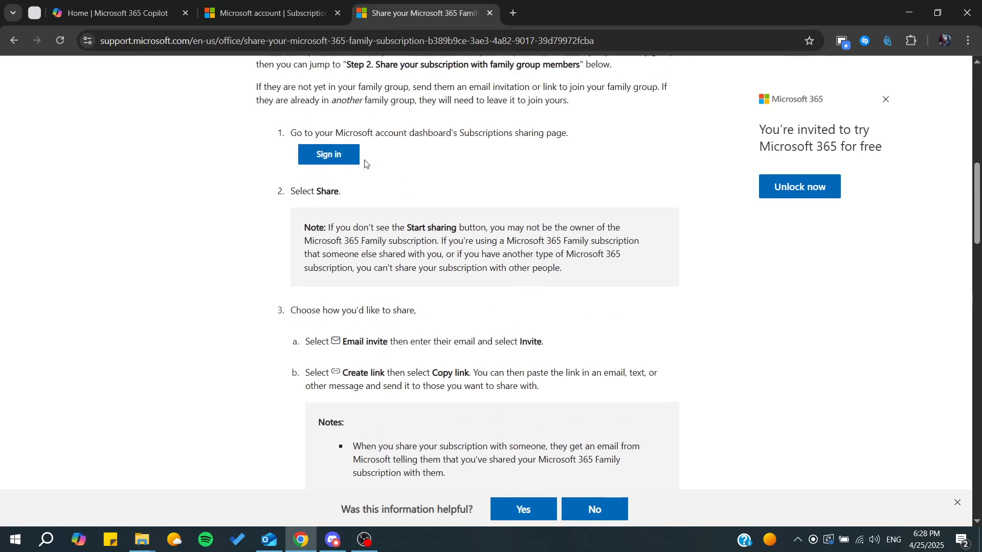
click(270, 13)
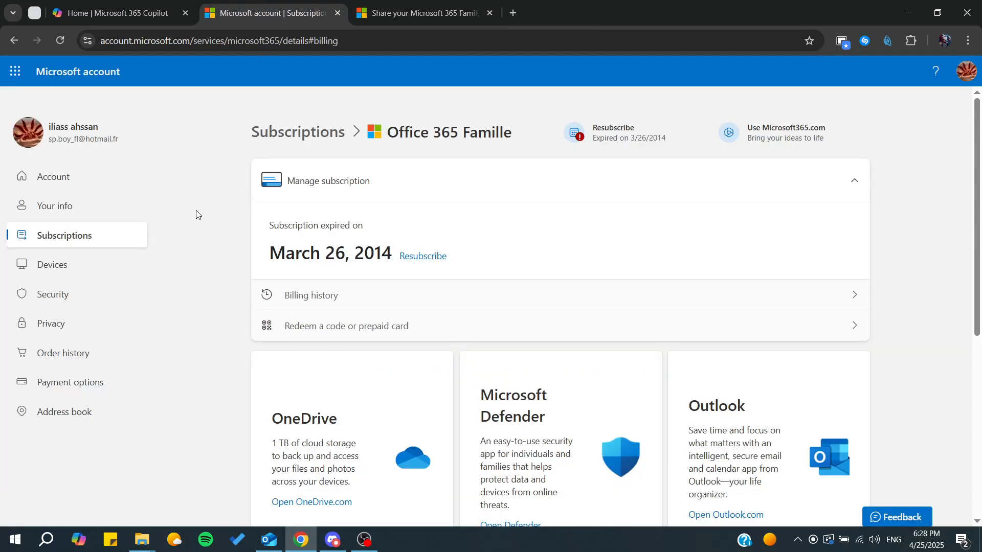
mouse_move(424, 229)
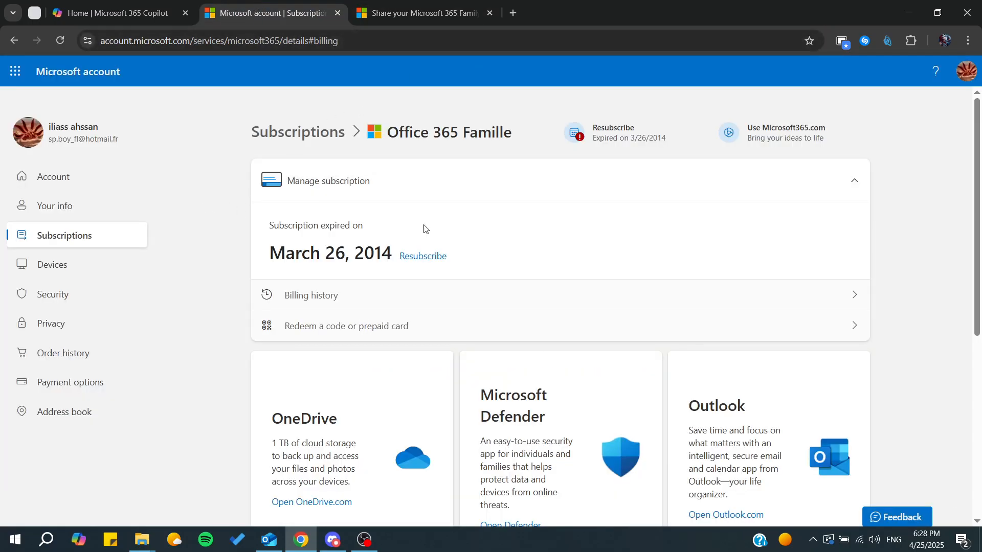
click(419, 13)
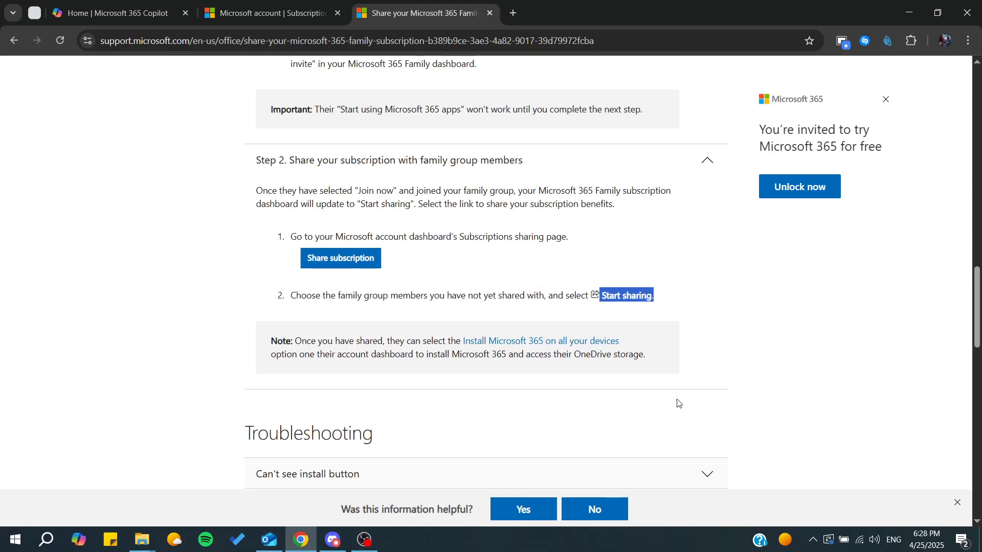
mouse_move(212, 192)
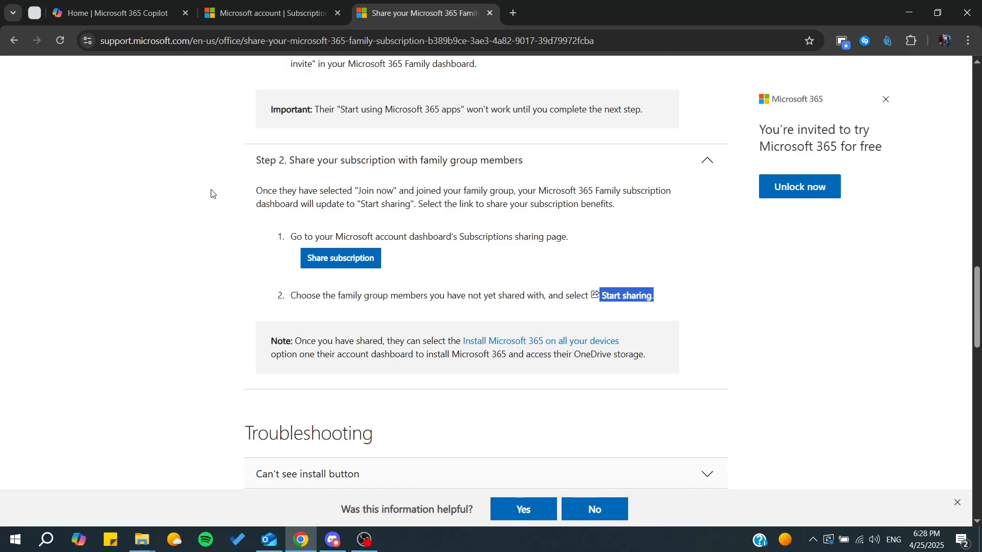
click(269, 13)
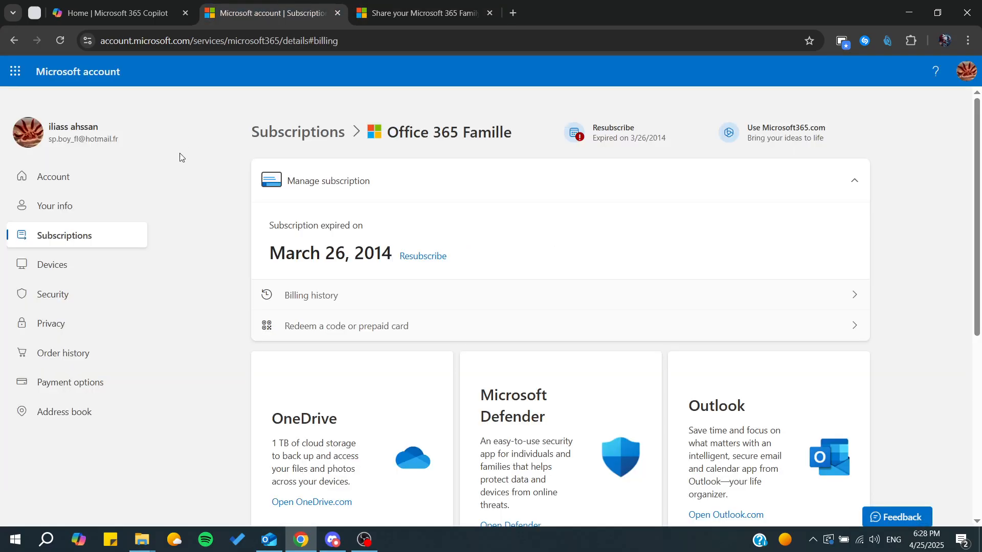